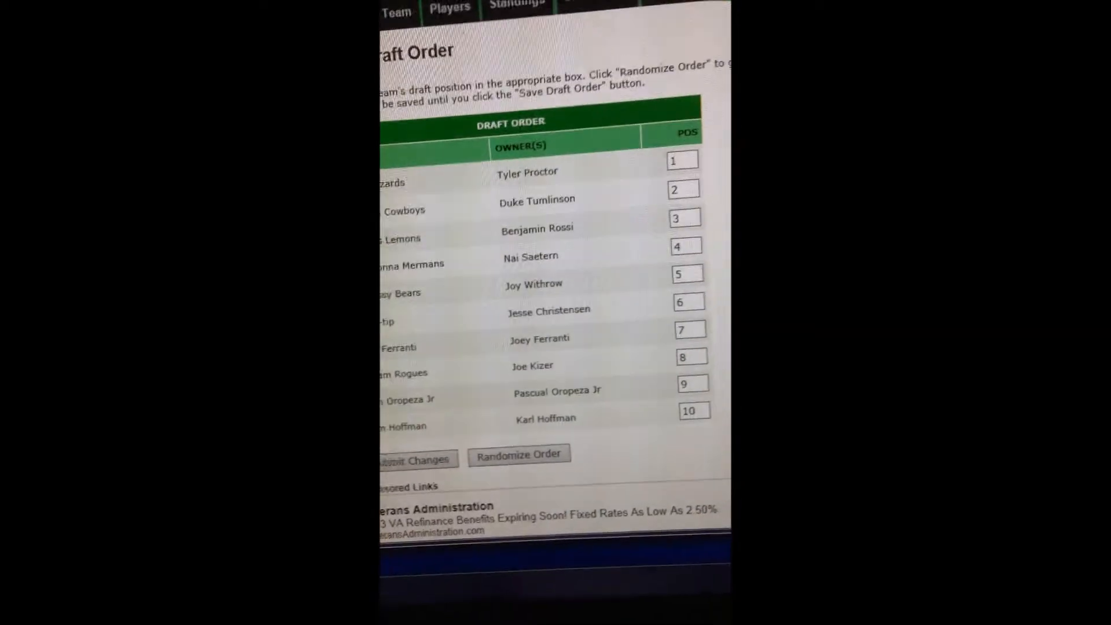
Step: Randomize the ten teams' draft positions three times using Randomize Order
scroll(down, 3)
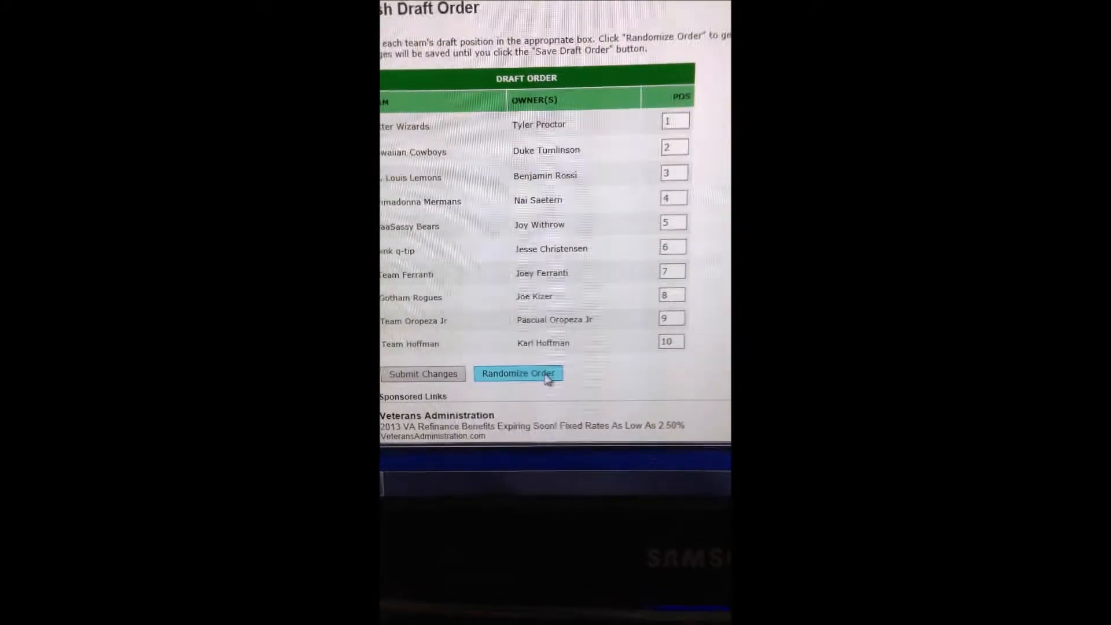
click(518, 374)
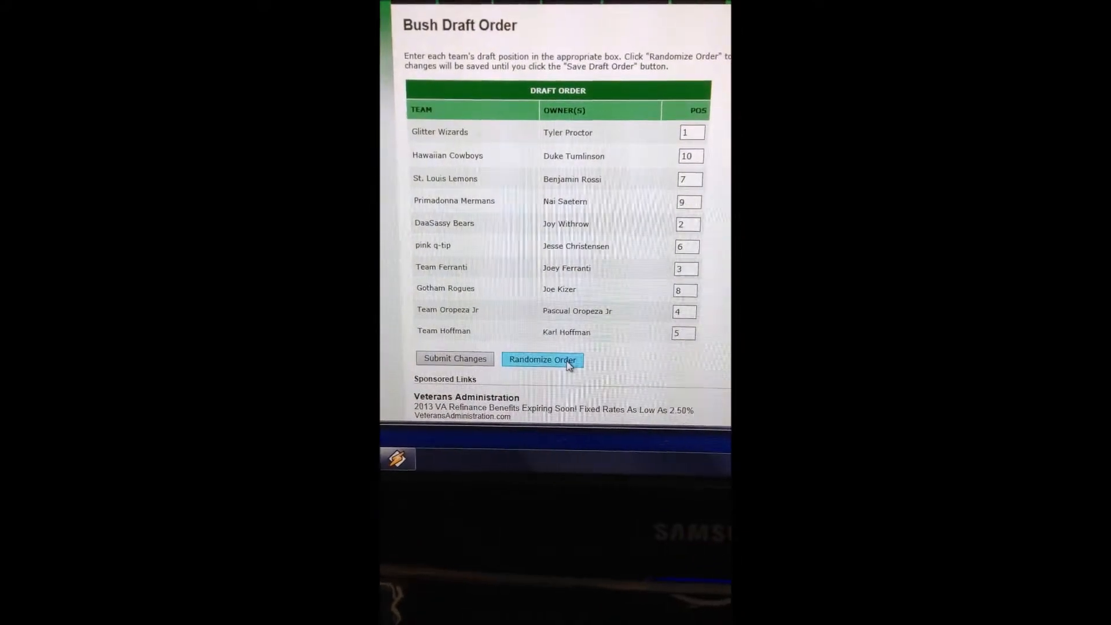
click(542, 359)
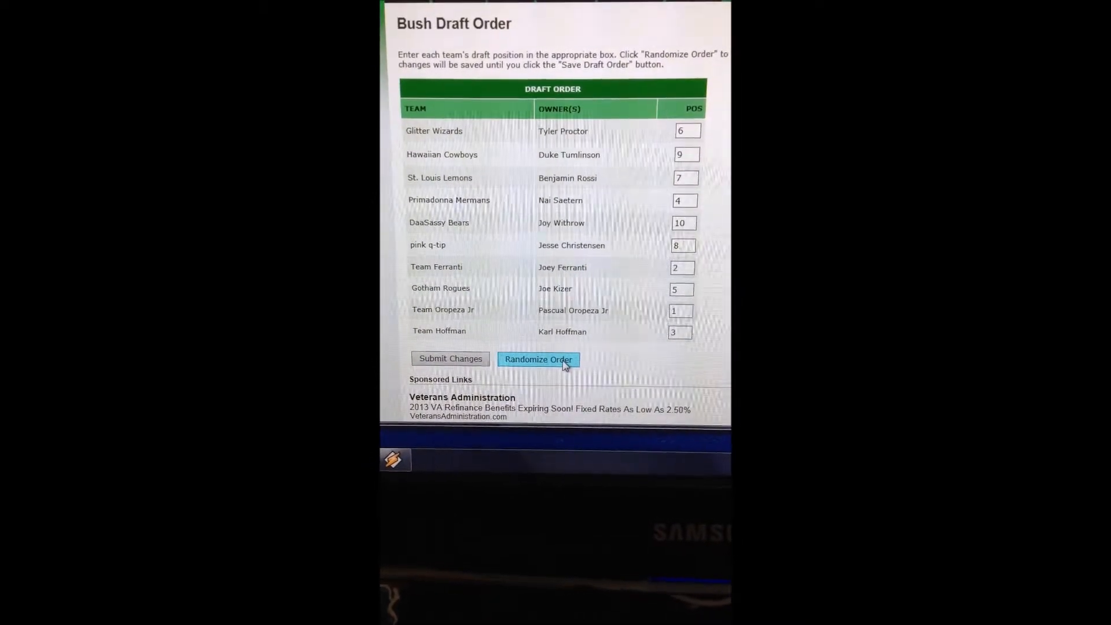
click(537, 359)
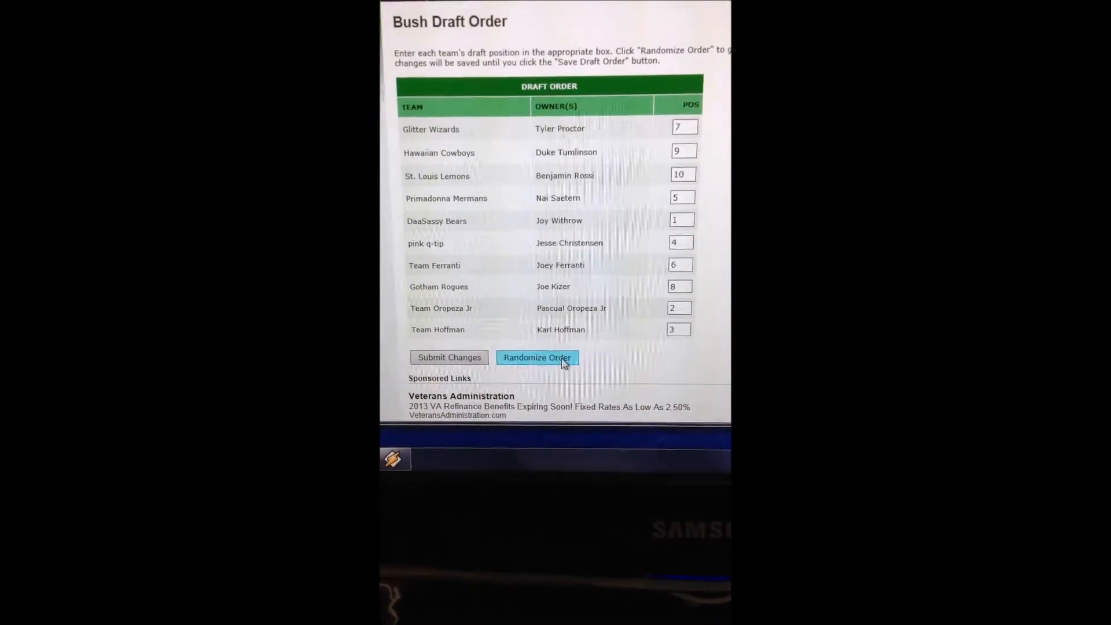